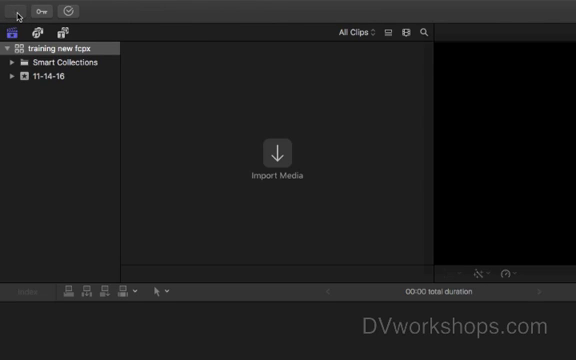
# - Show the Background Tasks window listing transcoding, importing, rendering and sharing progress
pyautogui.click(274, 156)
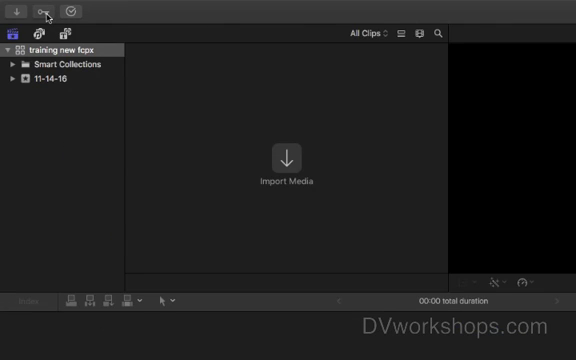
pyautogui.click(46, 12)
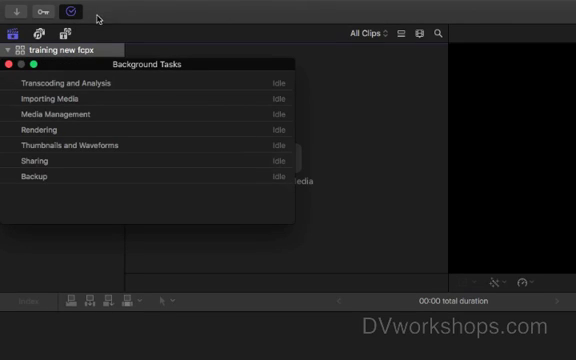
pyautogui.moveTo(236, 132)
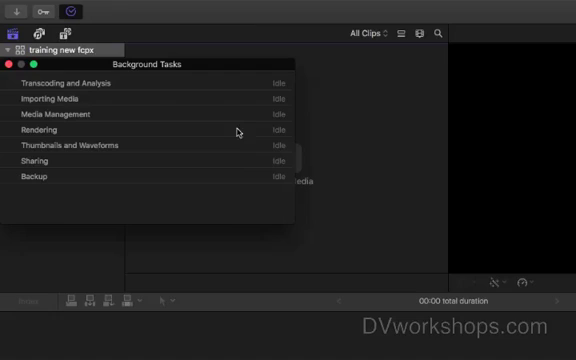
pyautogui.moveTo(224, 80)
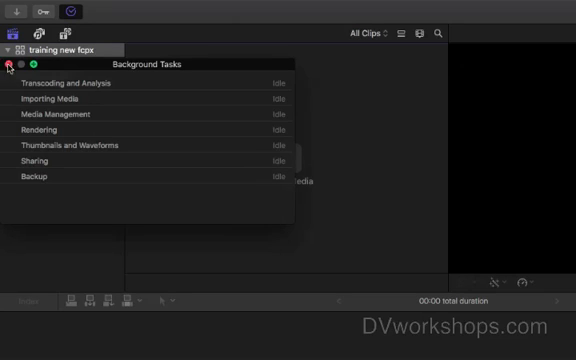
# - Dismiss Background Tasks and browse the Photos and Audio sidebar's sound effects list
pyautogui.click(10, 64)
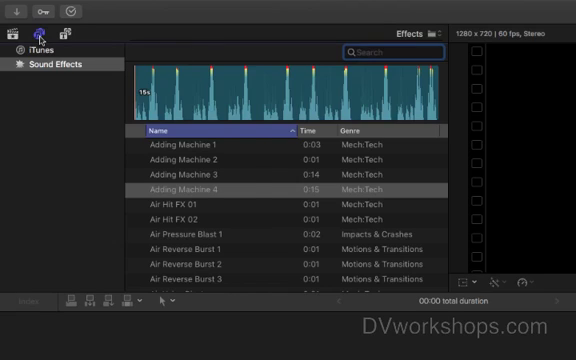
pyautogui.moveTo(40, 32)
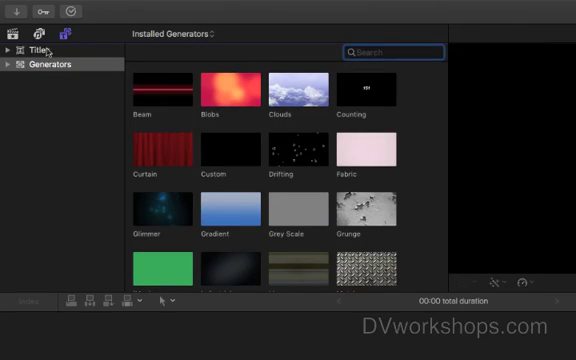
pyautogui.click(44, 64)
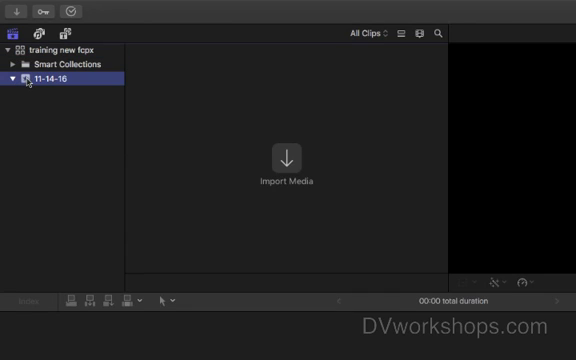
pyautogui.moveTo(280, 132)
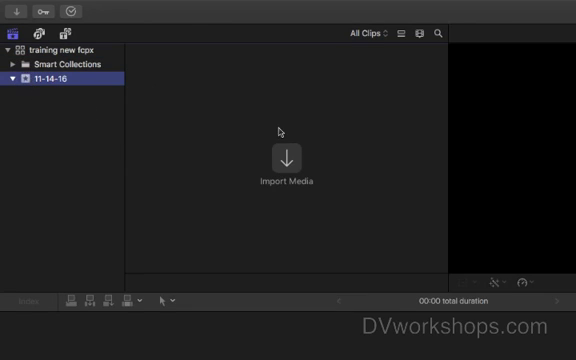
pyautogui.moveTo(288, 148)
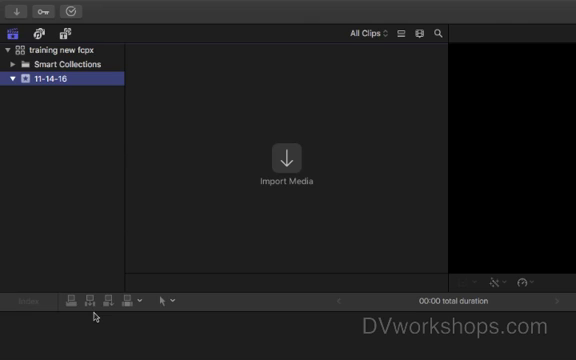
pyautogui.moveTo(124, 320)
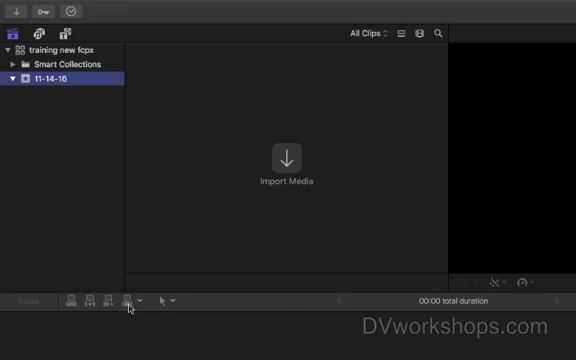
pyautogui.moveTo(128, 300)
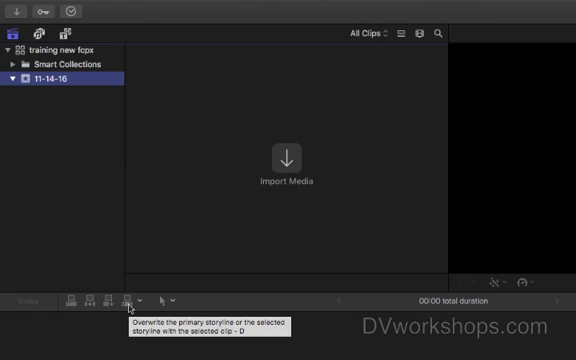
# - Check the editing tools pop-up with Select and Trim below the browser
pyautogui.click(156, 300)
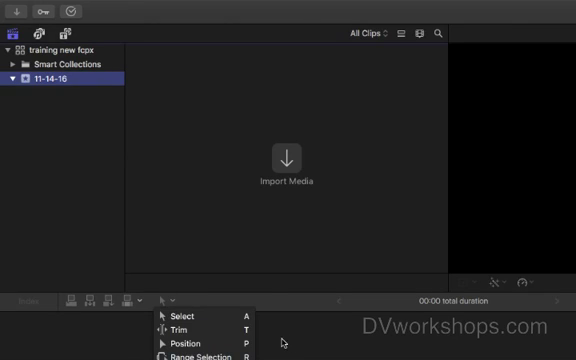
pyautogui.click(160, 300)
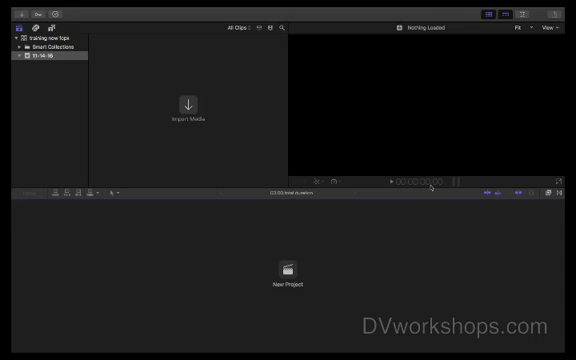
pyautogui.moveTo(420, 184)
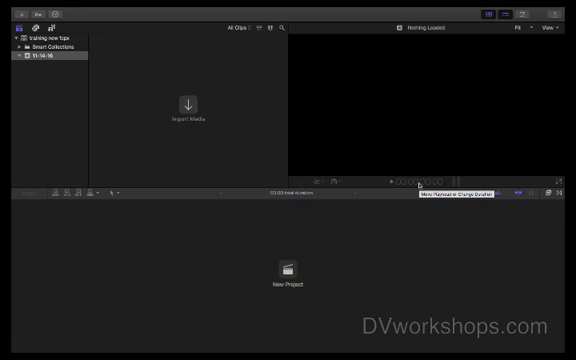
pyautogui.moveTo(398, 258)
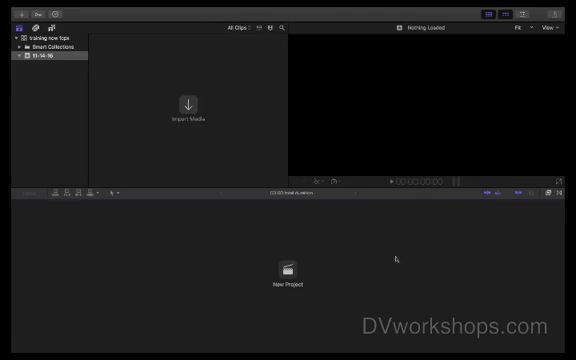
pyautogui.moveTo(416, 182)
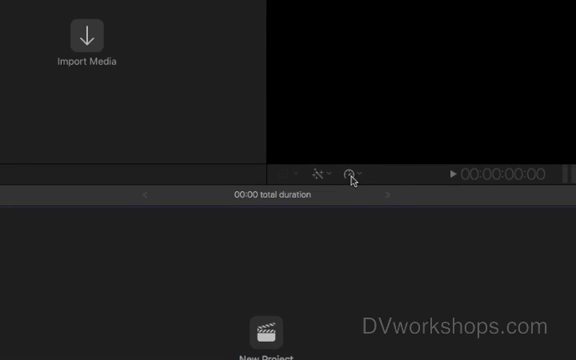
pyautogui.moveTo(328, 180)
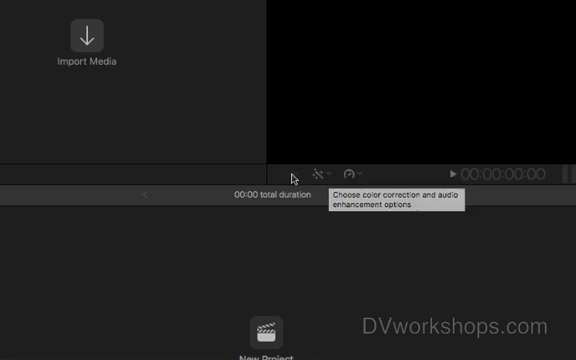
pyautogui.moveTo(294, 178)
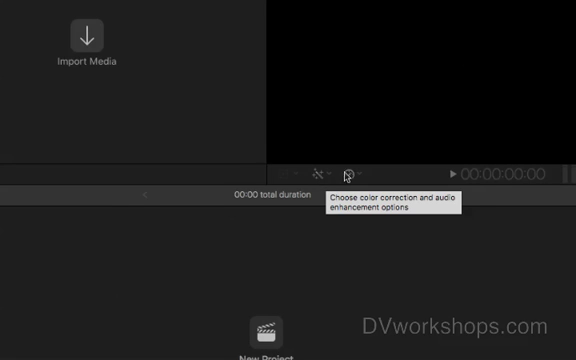
pyautogui.moveTo(356, 172)
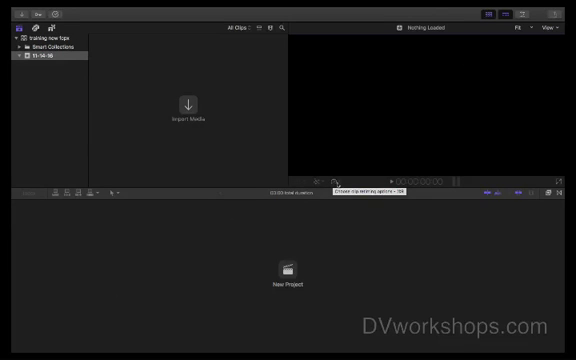
pyautogui.moveTo(480, 232)
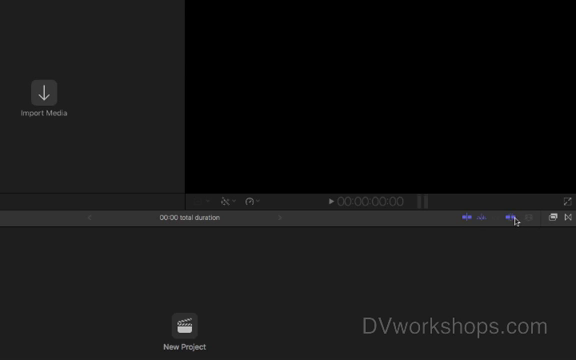
pyautogui.moveTo(488, 222)
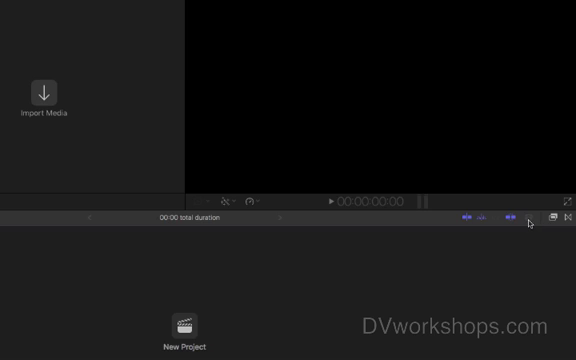
pyautogui.moveTo(548, 216)
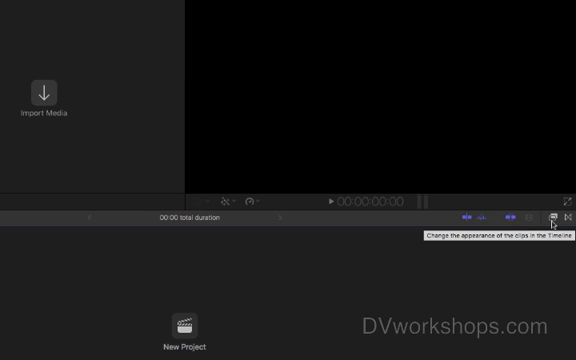
pyautogui.click(552, 212)
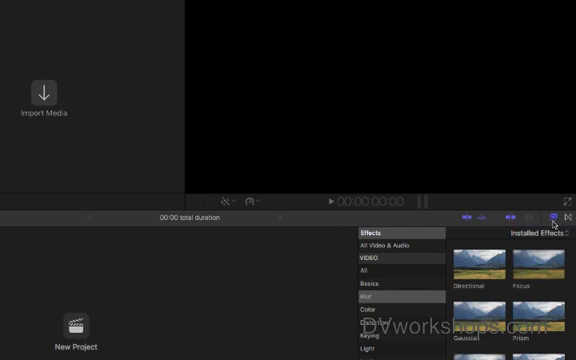
pyautogui.click(556, 212)
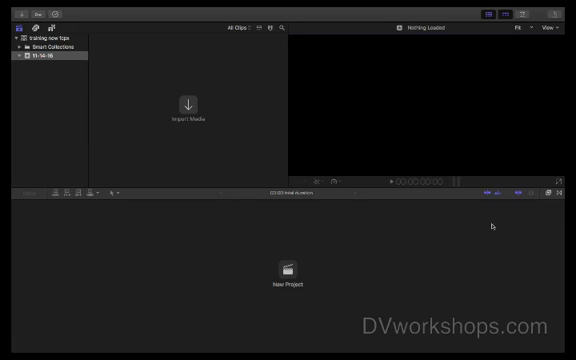
pyautogui.moveTo(408, 270)
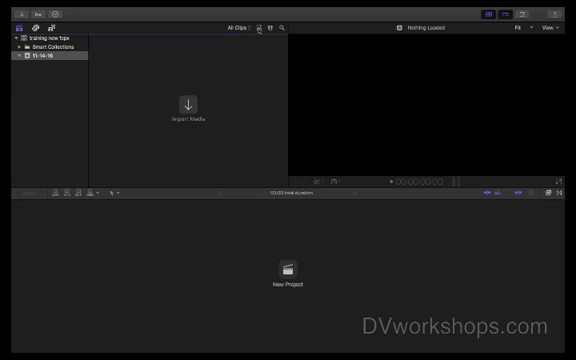
pyautogui.click(274, 26)
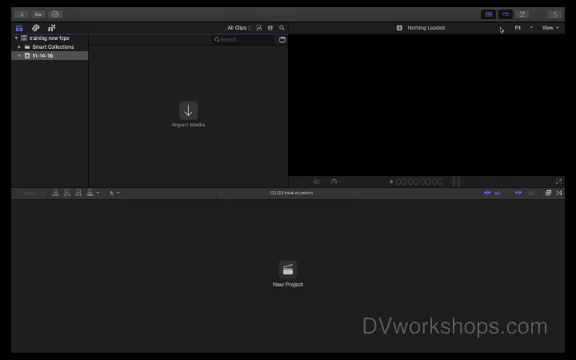
pyautogui.moveTo(560, 72)
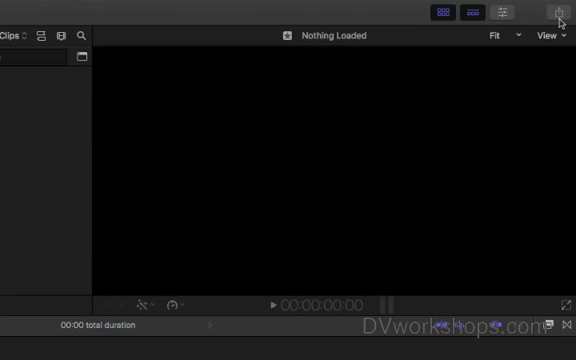
pyautogui.moveTo(556, 14)
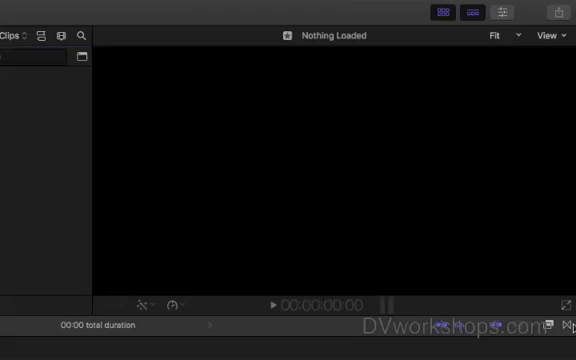
pyautogui.moveTo(560, 14)
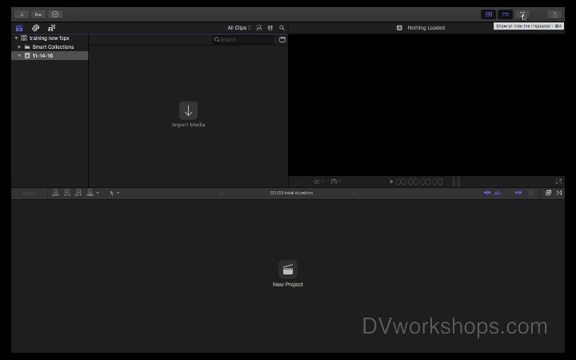
# - Reveal the Inspector pane beside the viewer, reading Nothing to Inspect
pyautogui.click(560, 12)
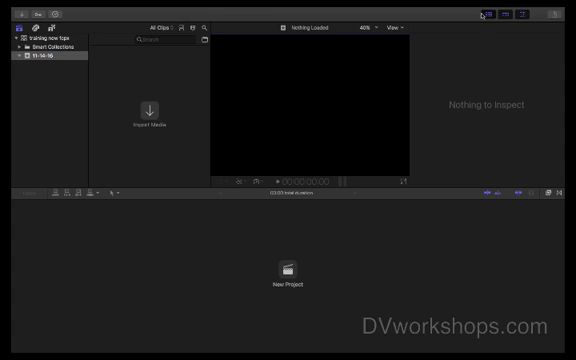
pyautogui.click(216, 16)
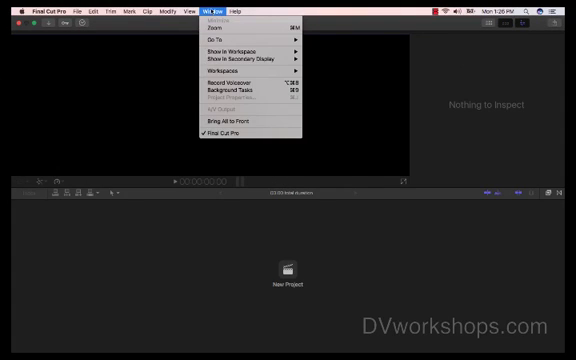
pyautogui.moveTo(238, 50)
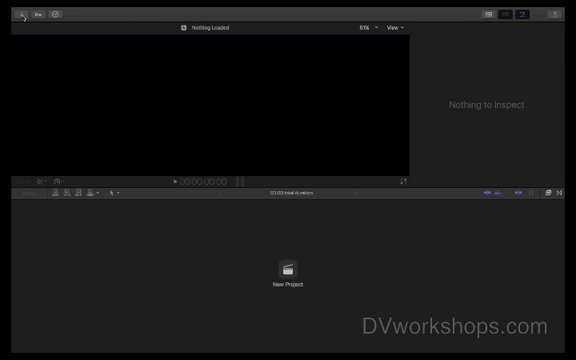
pyautogui.moveTo(44, 12)
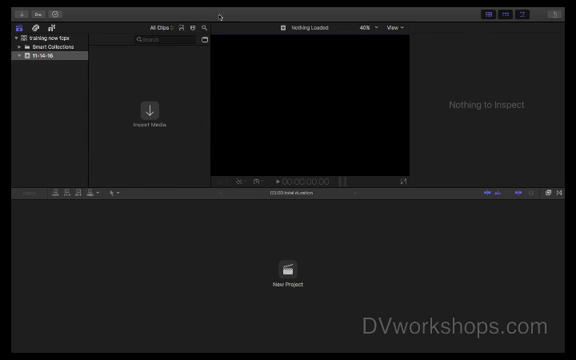
pyautogui.moveTo(134, 184)
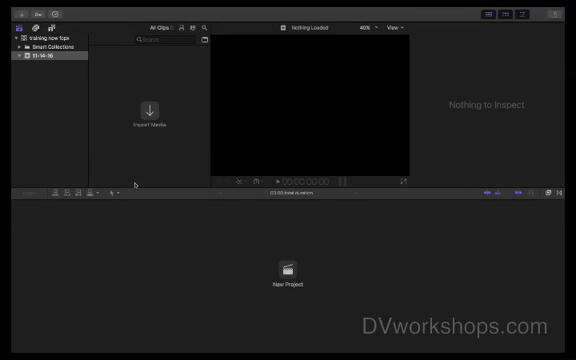
pyautogui.moveTo(264, 180)
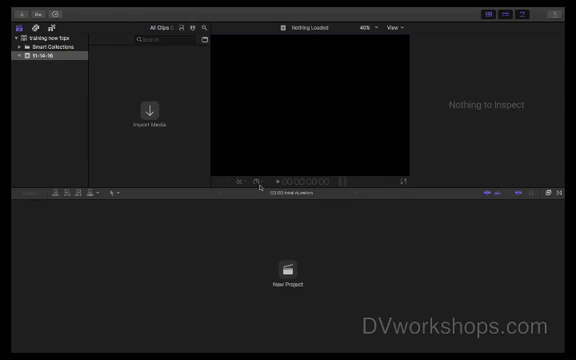
pyautogui.moveTo(242, 182)
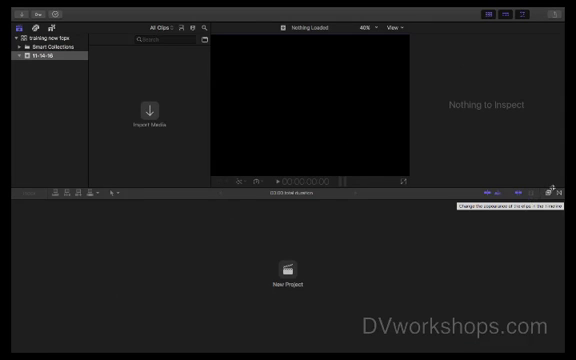
# - Show the Effects Browser gallery of installed video effect thumbnails beside the timeline
pyautogui.click(548, 192)
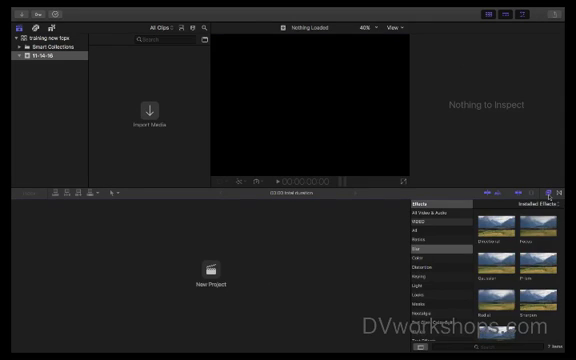